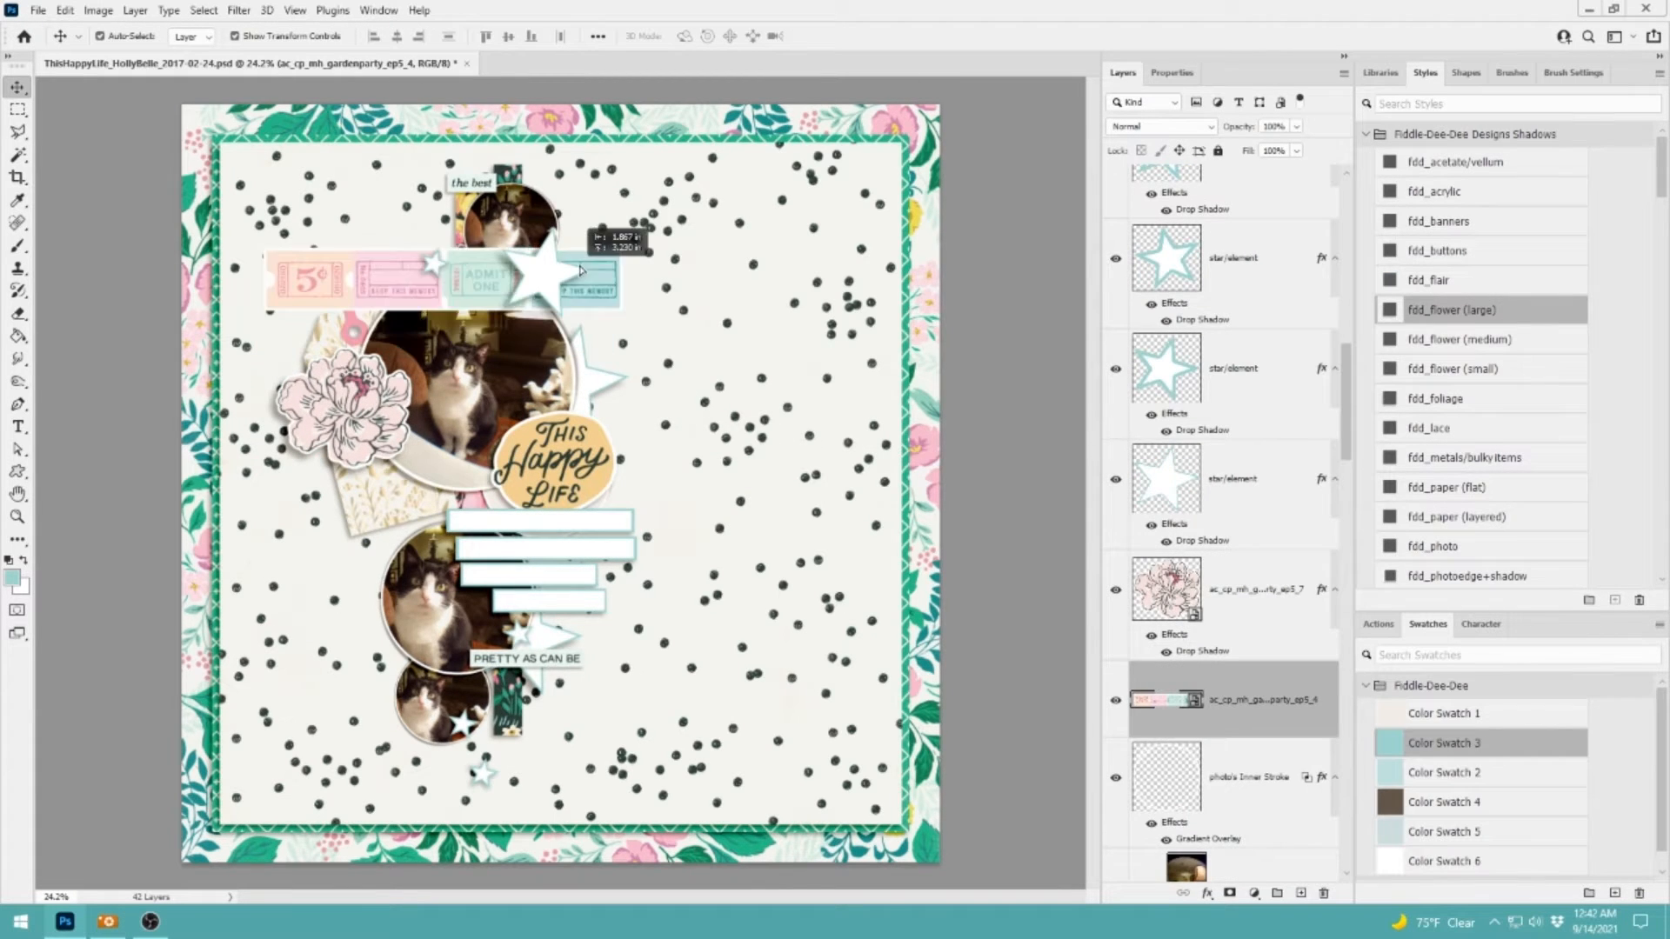
Swap the top ticket strip for a pink rose cluster and a line-drawn flower.
left_click(65, 10)
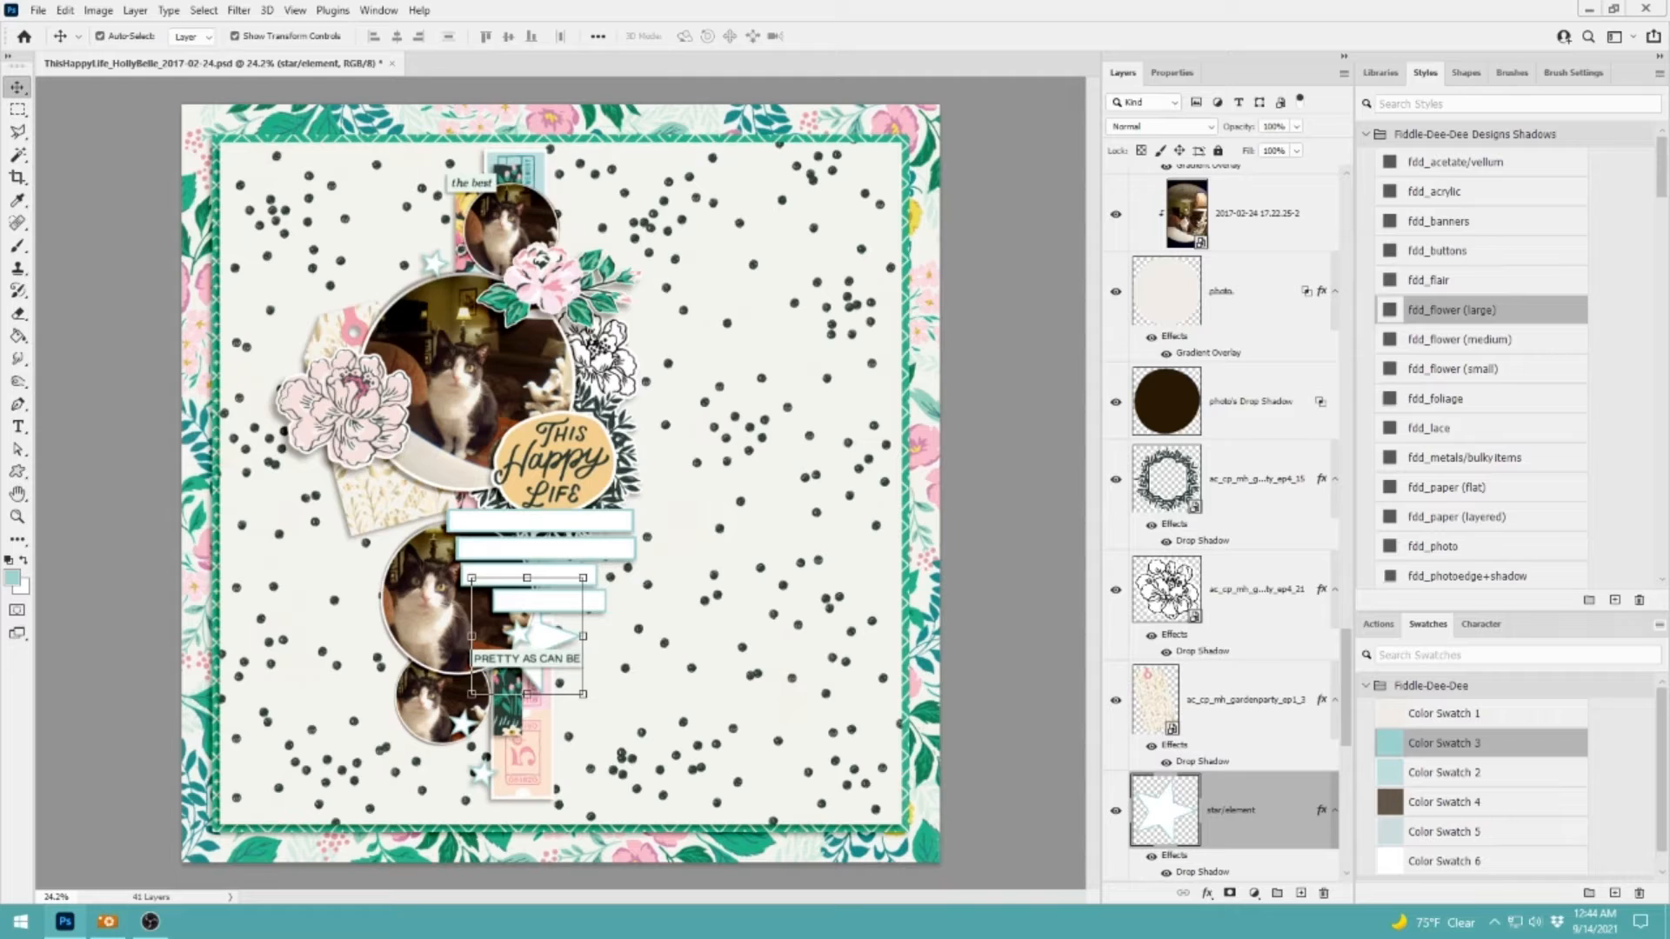
Place narrow paper strips behind the photo column and add roses, a bow and leaves.
left_click(65, 10)
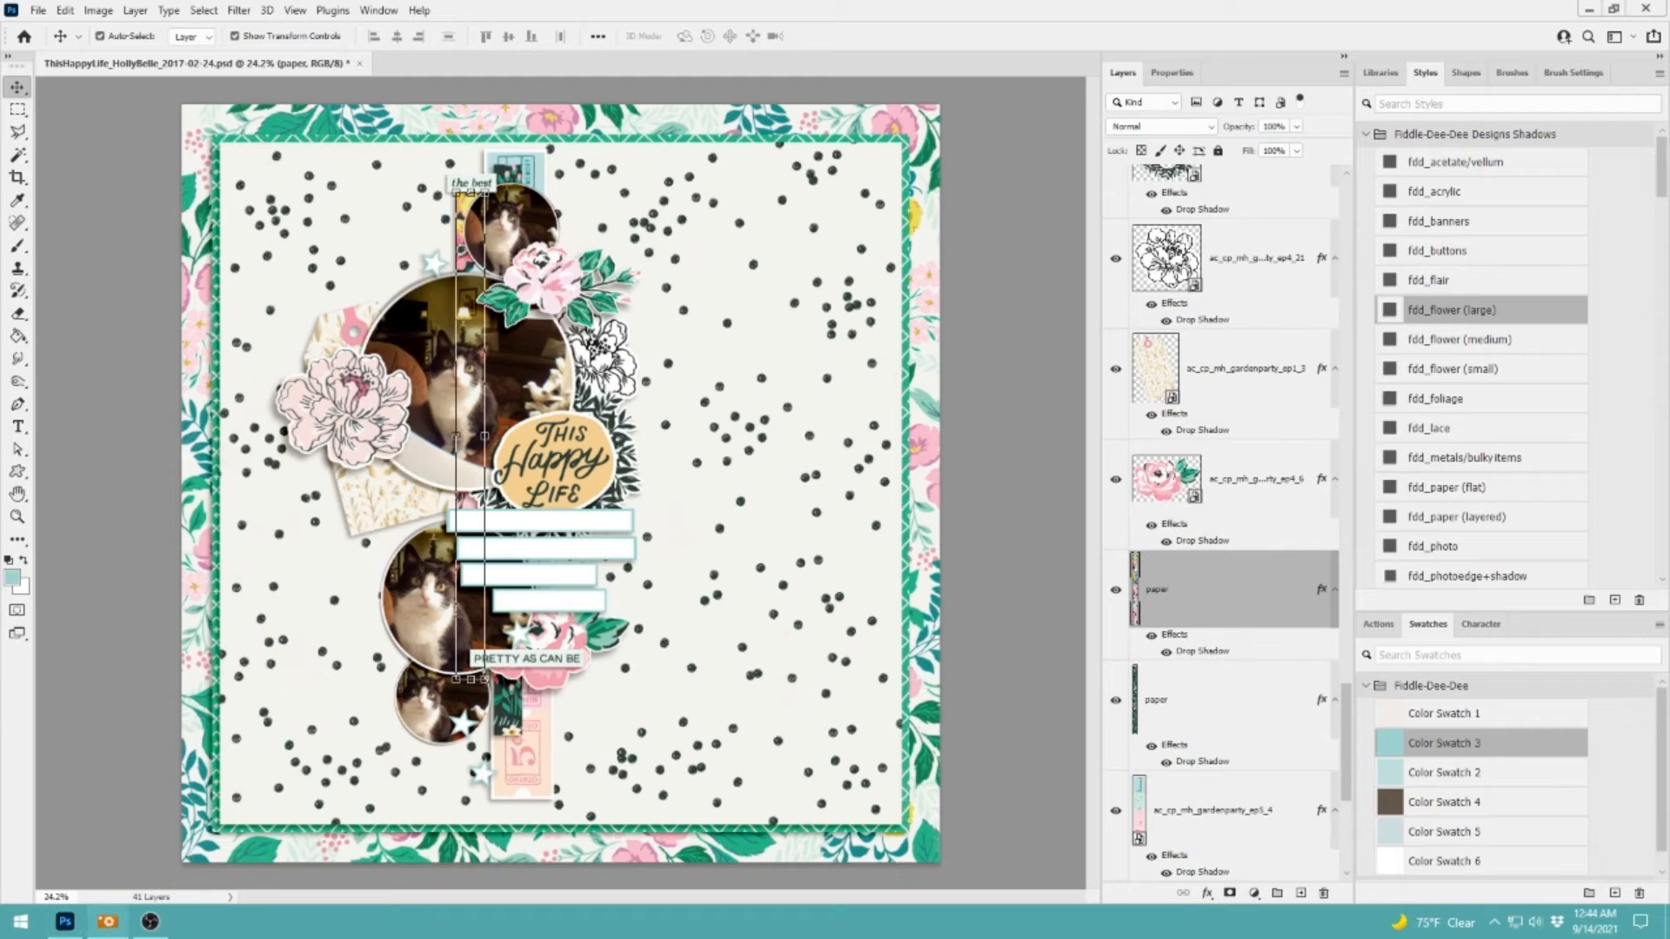
left_click(1225, 479)
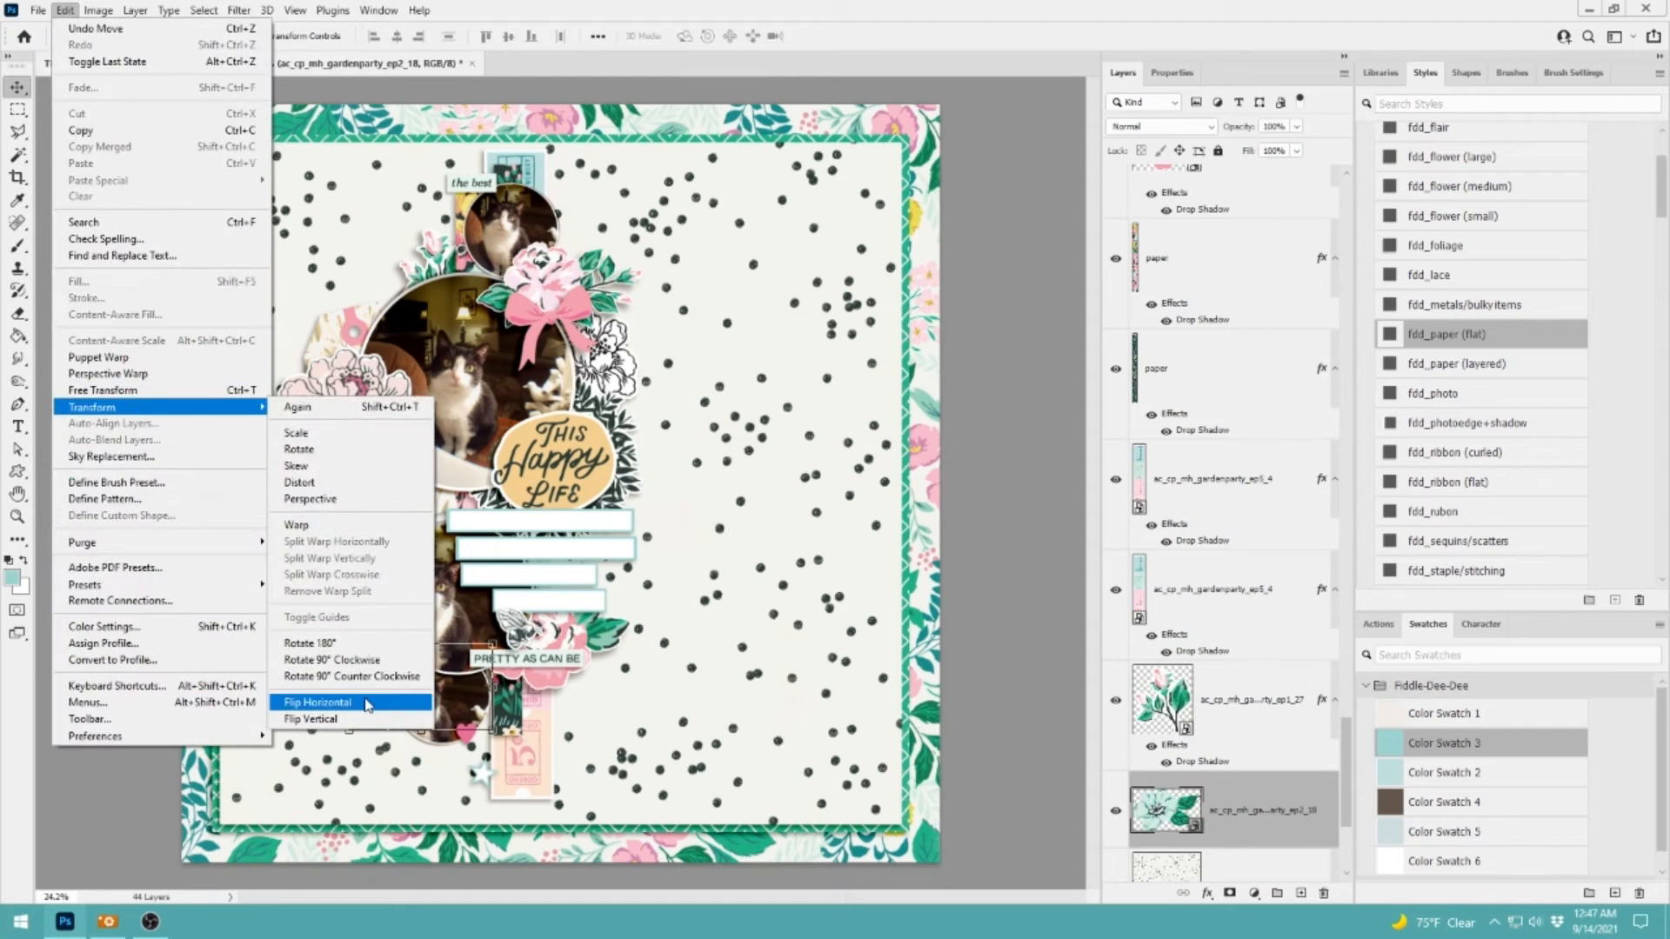
Flip the leaf spray horizontally and add a robin, bees, heart and pink flowers.
left_click(318, 702)
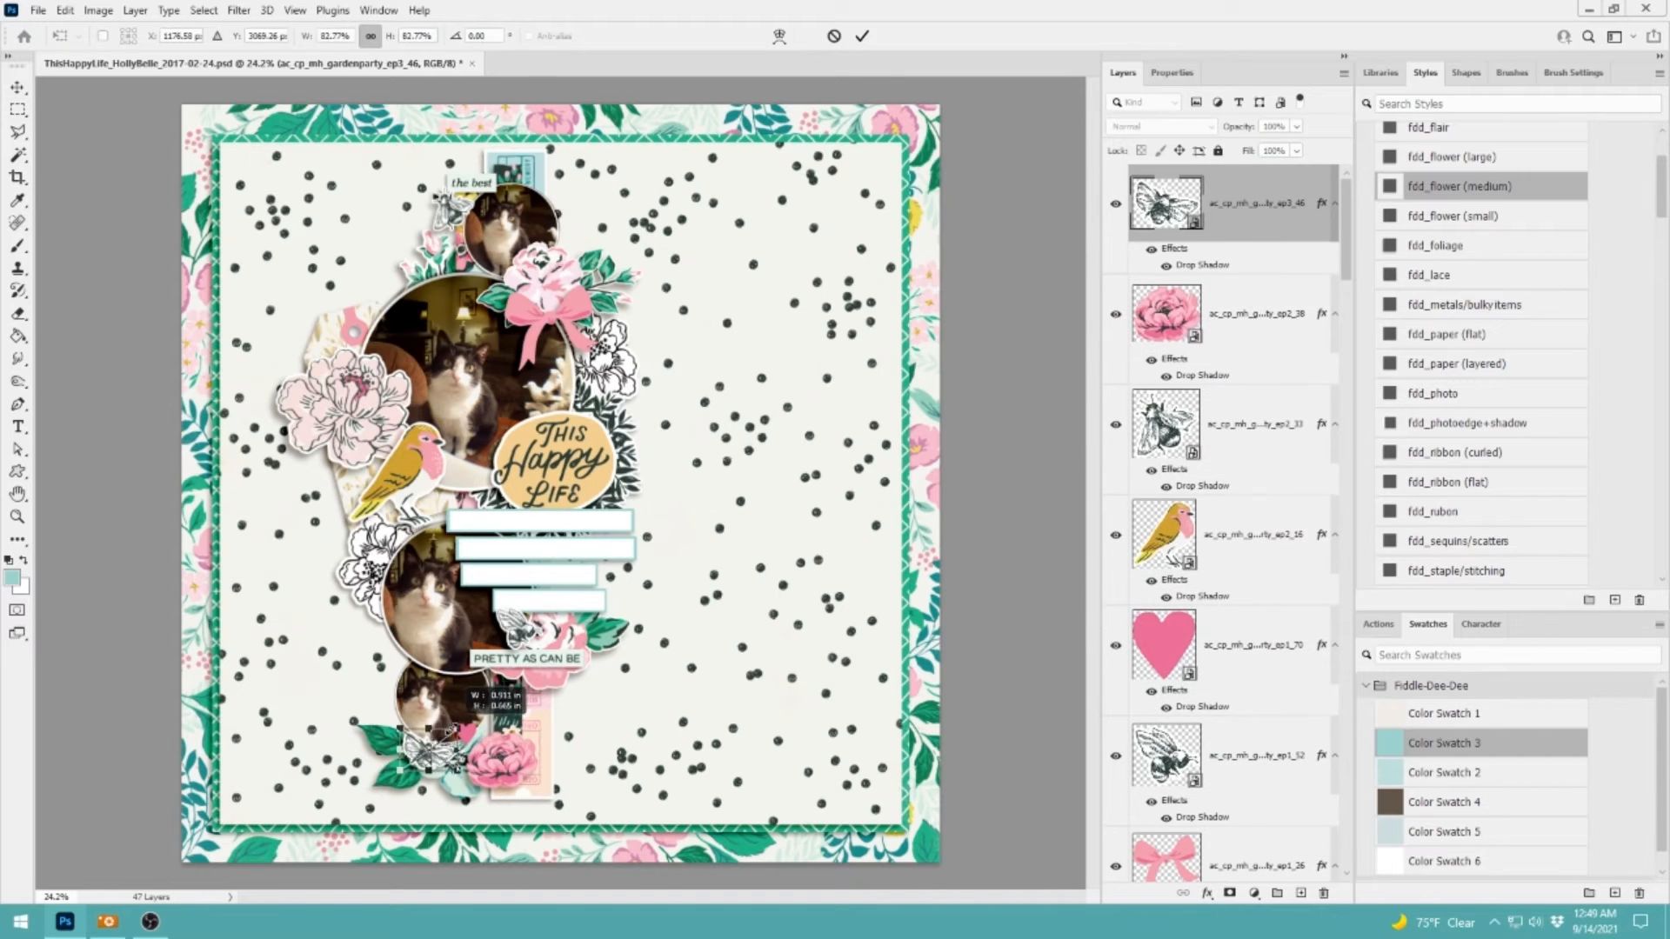
Commit the bee resize, then layer pink paint, splatter, teal strokes, skunks and lace.
left_click(18, 90)
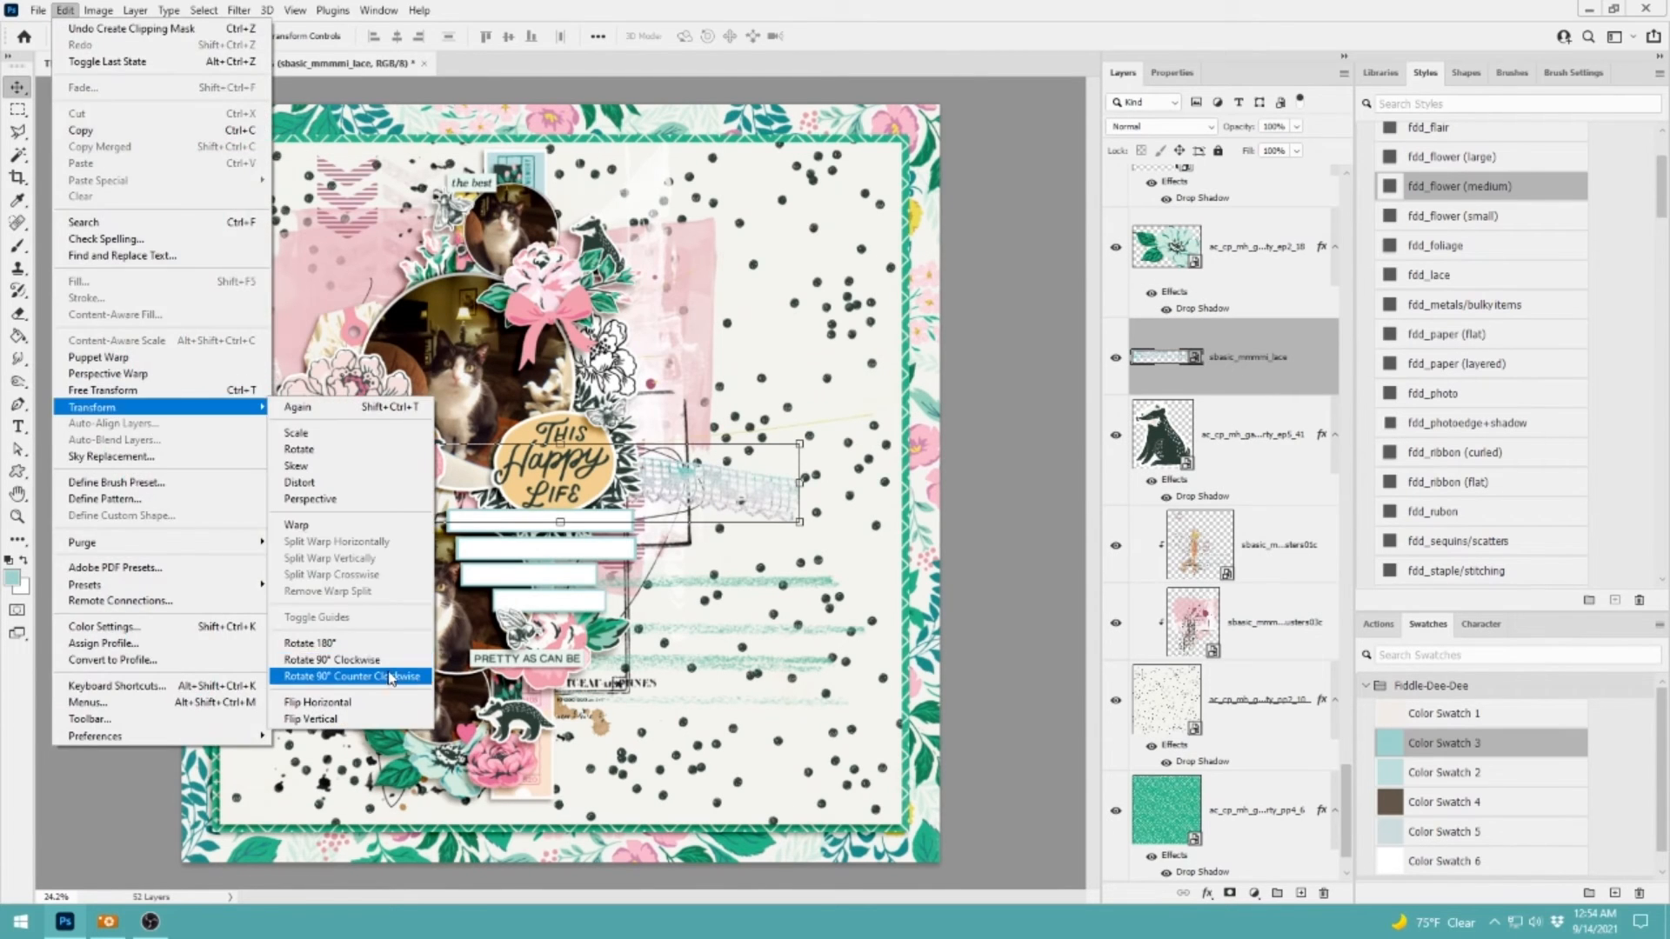
Rotate the lace 90° counterclockwise and add kraft paper scraps, tags and orange paint dots.
left_click(351, 677)
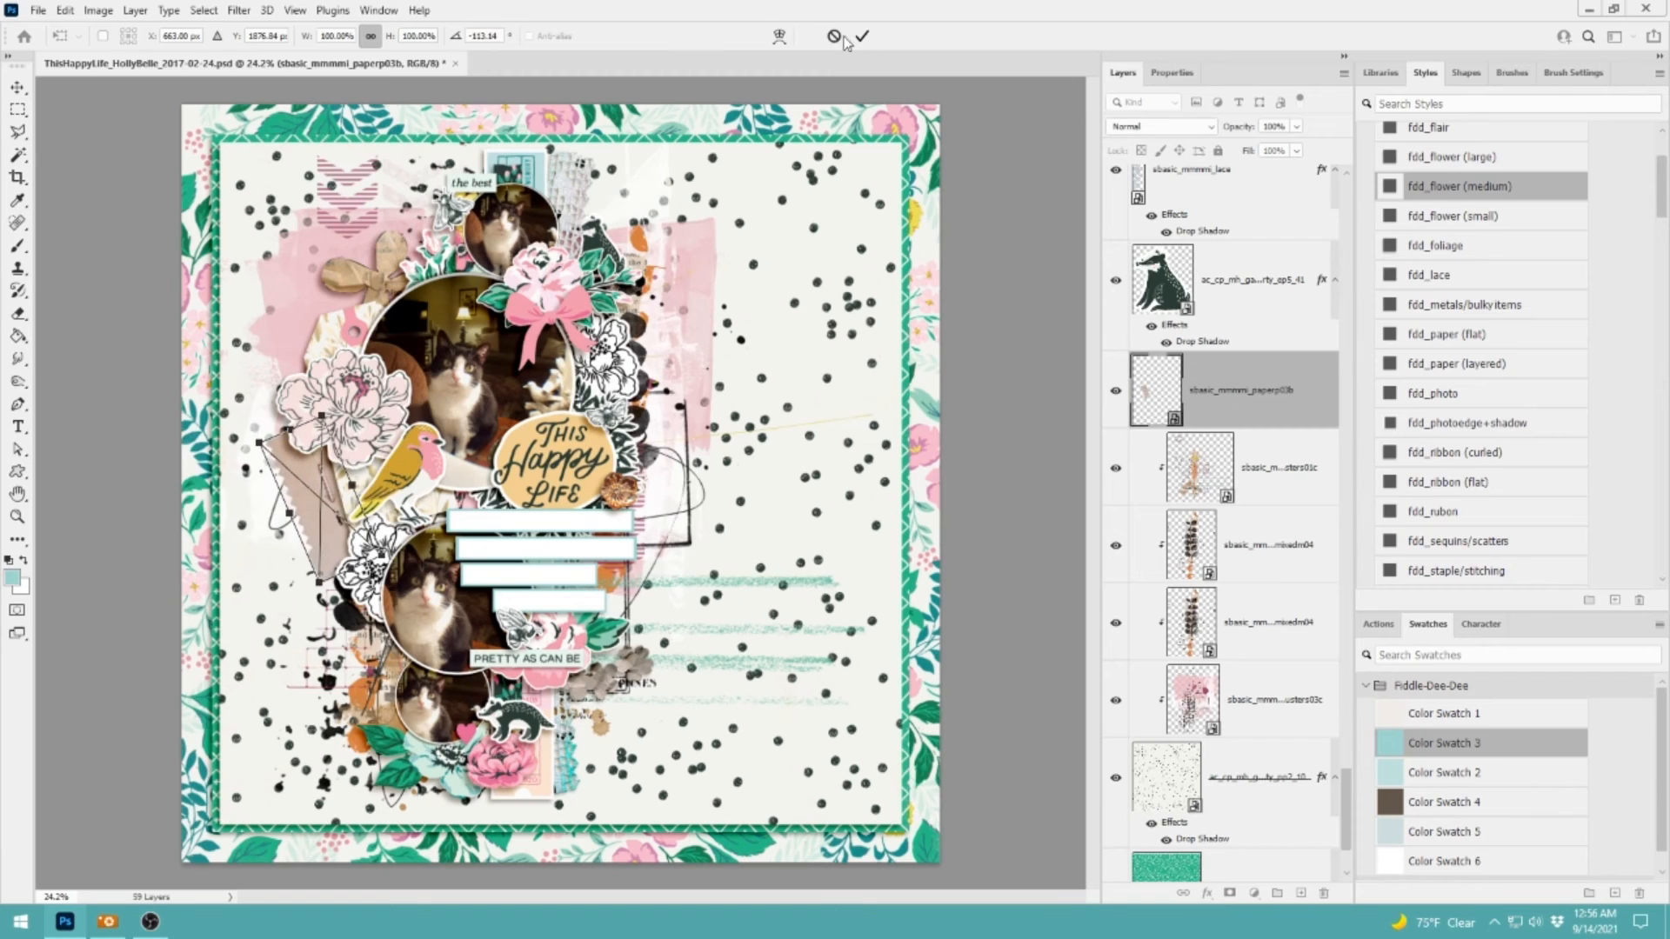
left_click(65, 9)
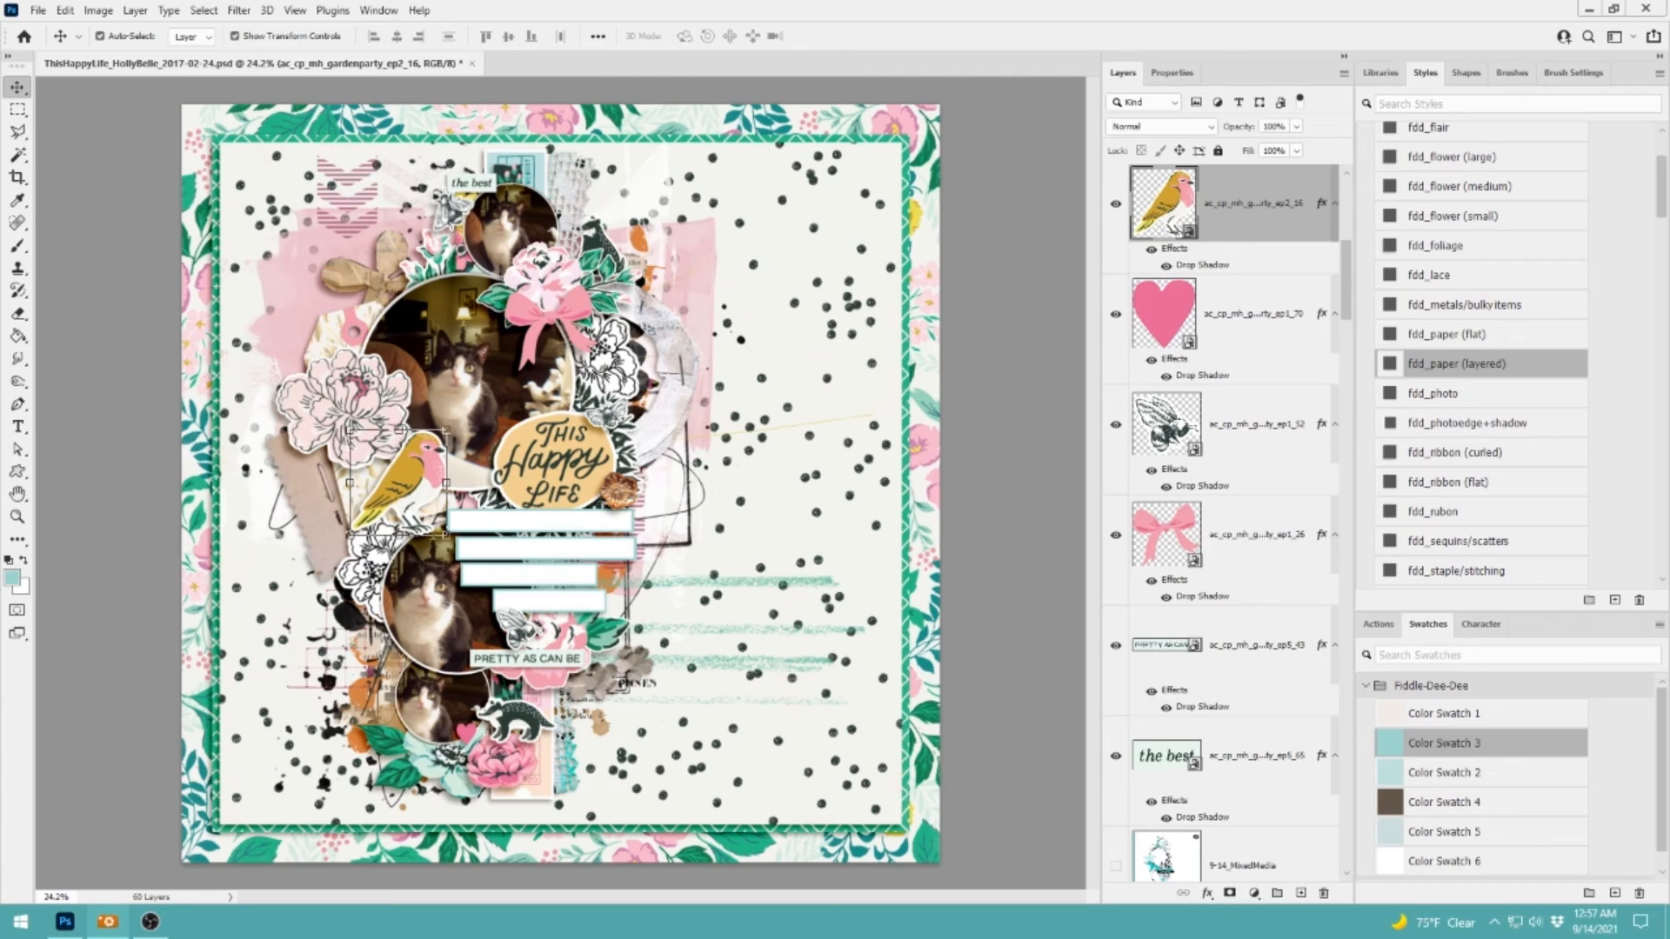
mouse_move(829, 490)
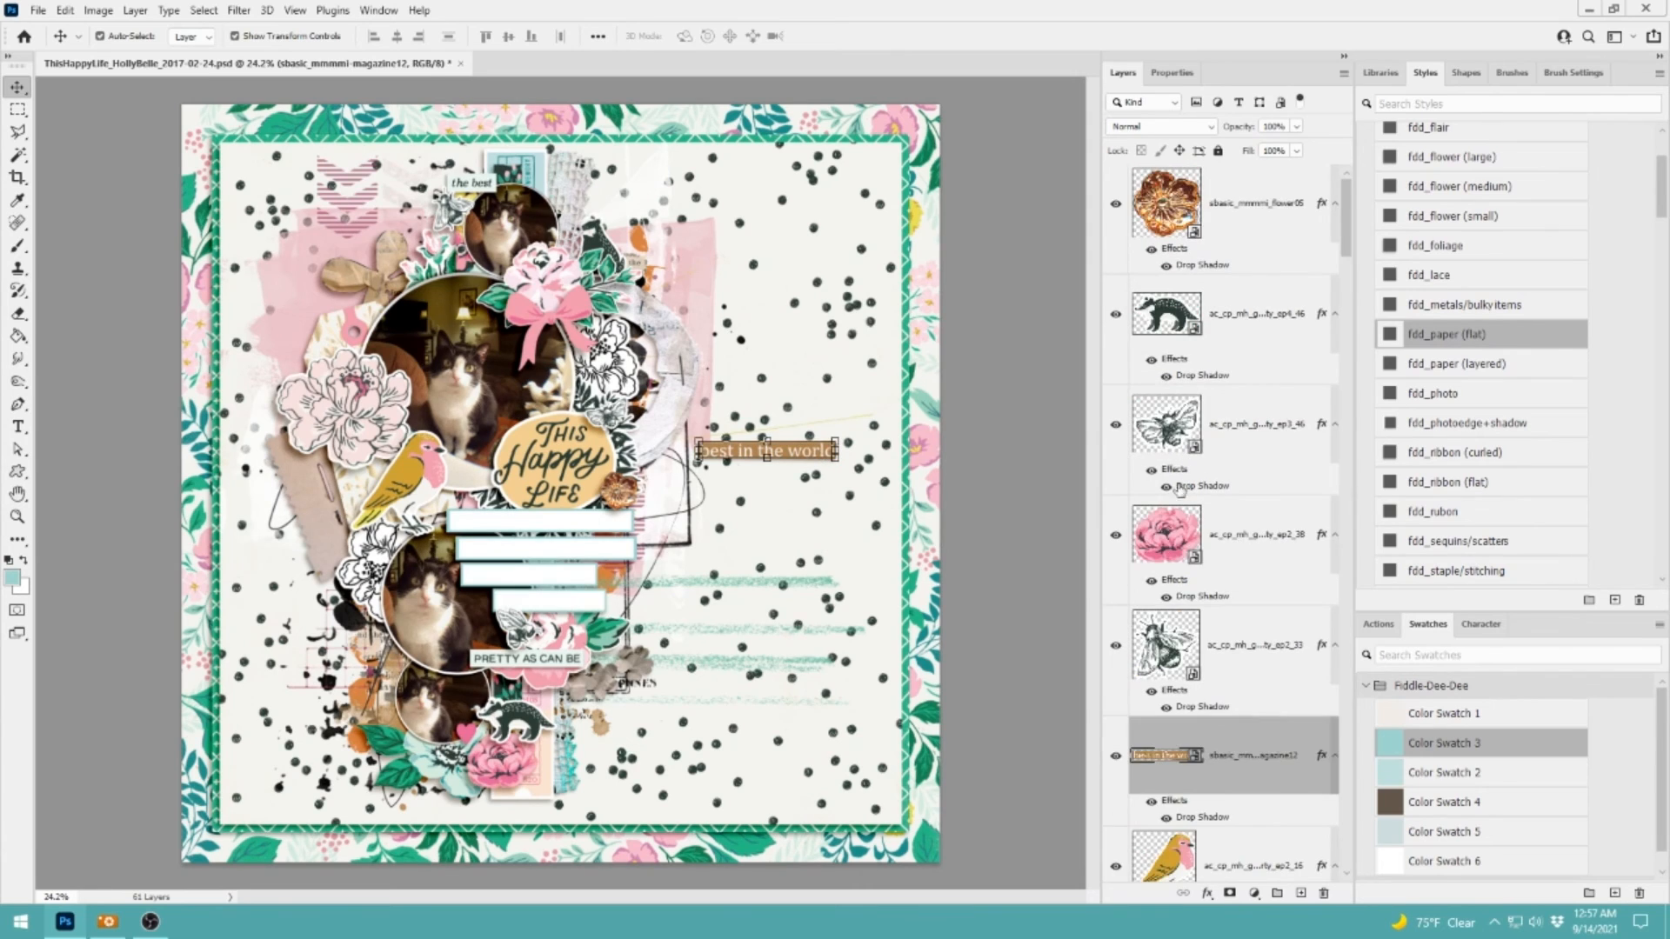
Scroll the Layers panel to stack the 'best in the world' strip with the word strips.
scroll("down", 3)
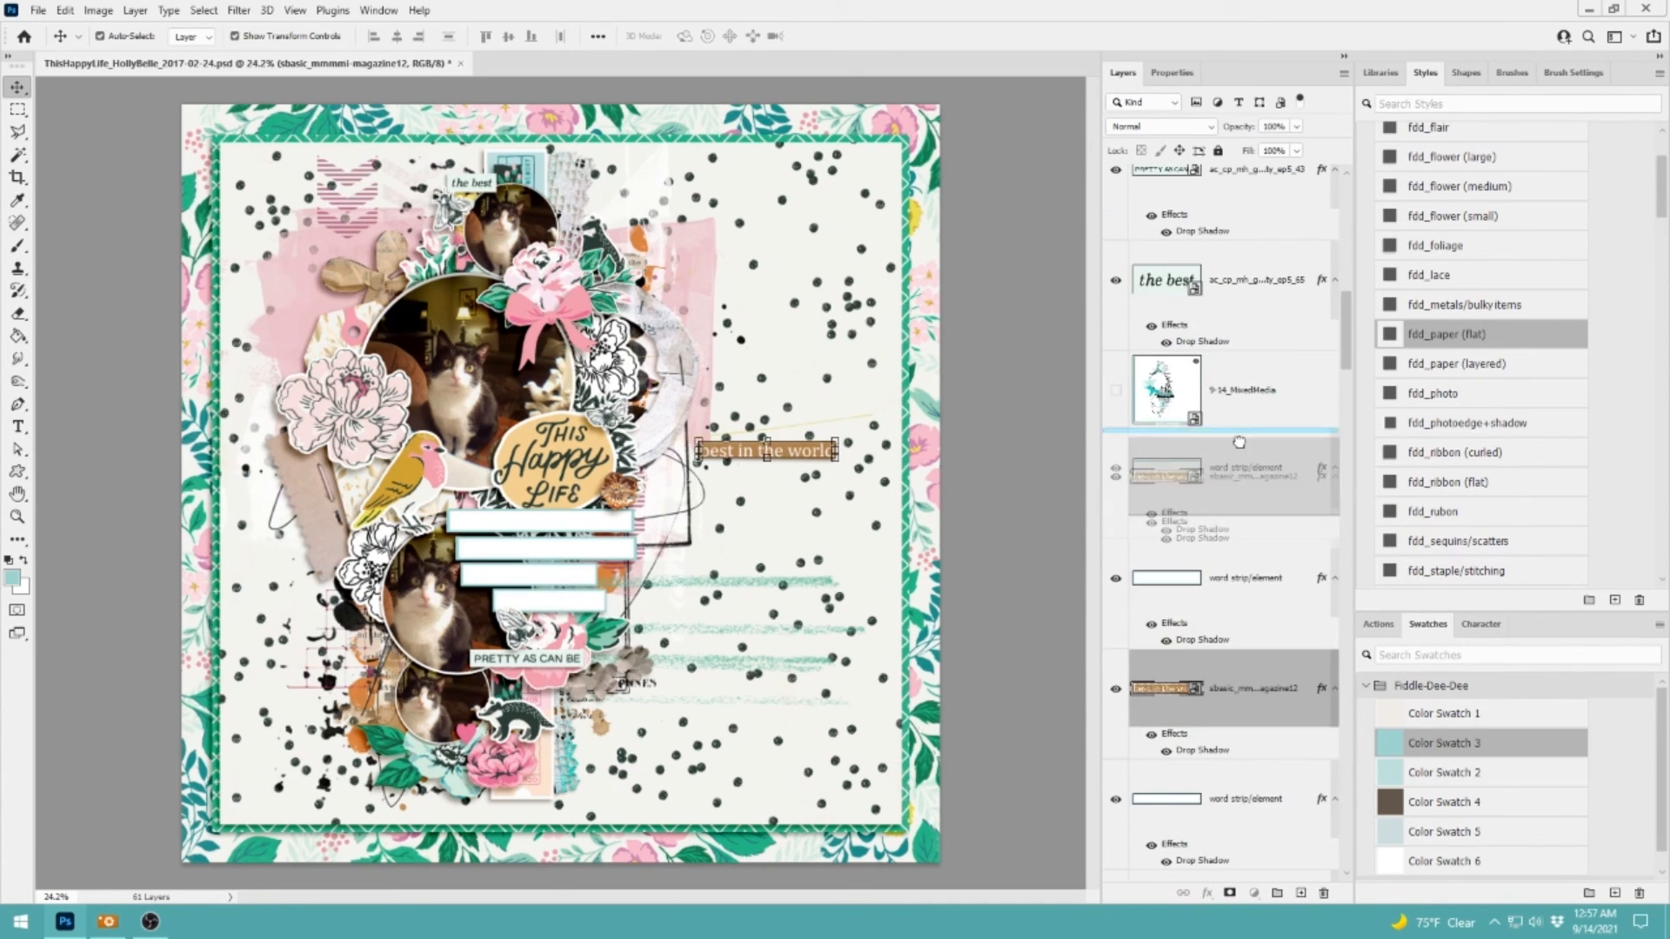